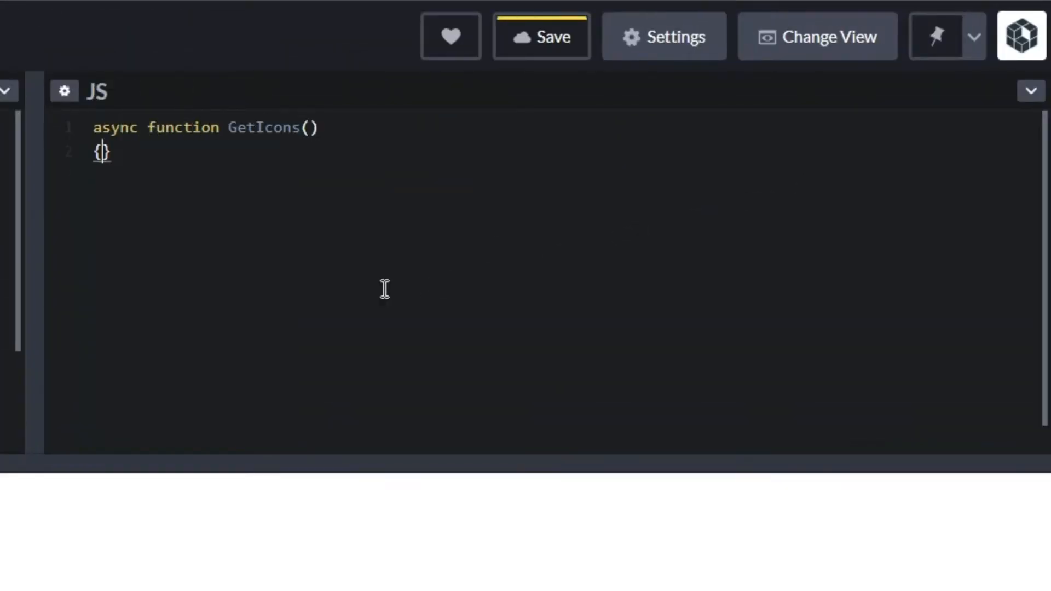
Add two icon elements with data-icon 'cube.svg' and 'cube_red.svg' inside the div.
click(816, 36)
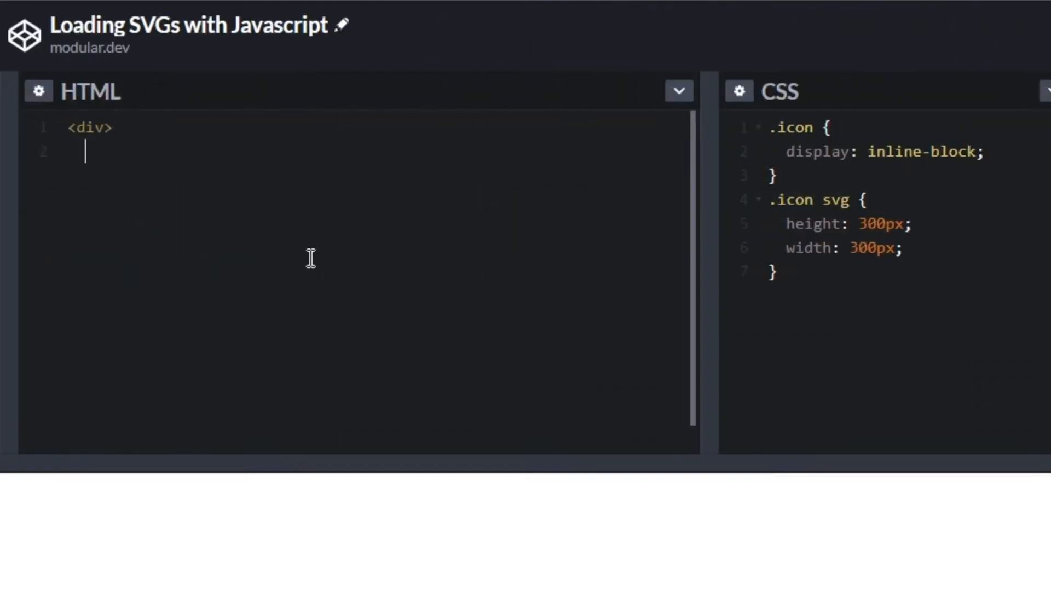
text(<i class="icon" data-icon=)
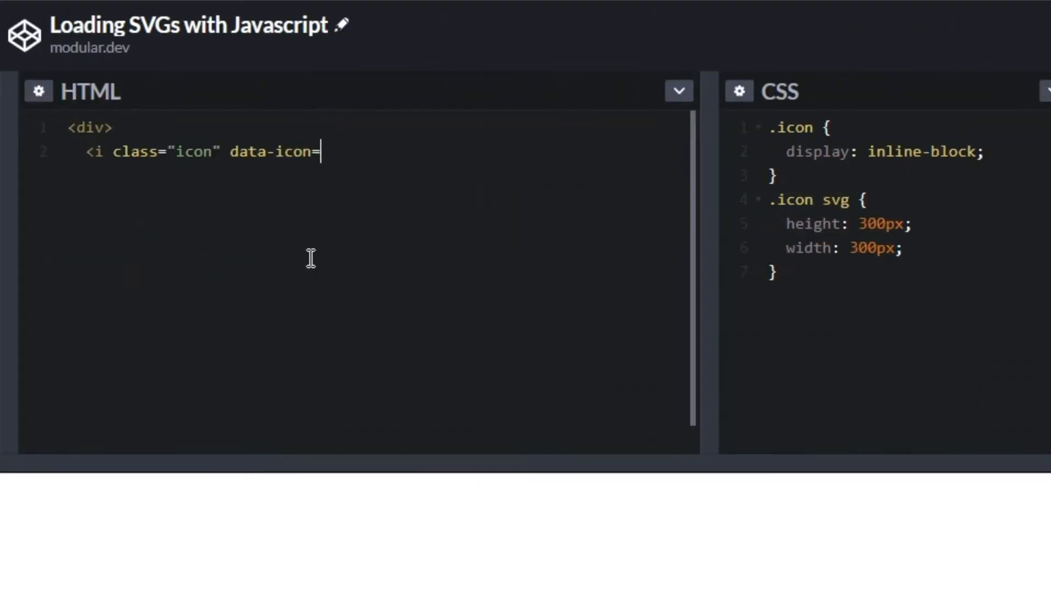
text("cube.svg"></i>)
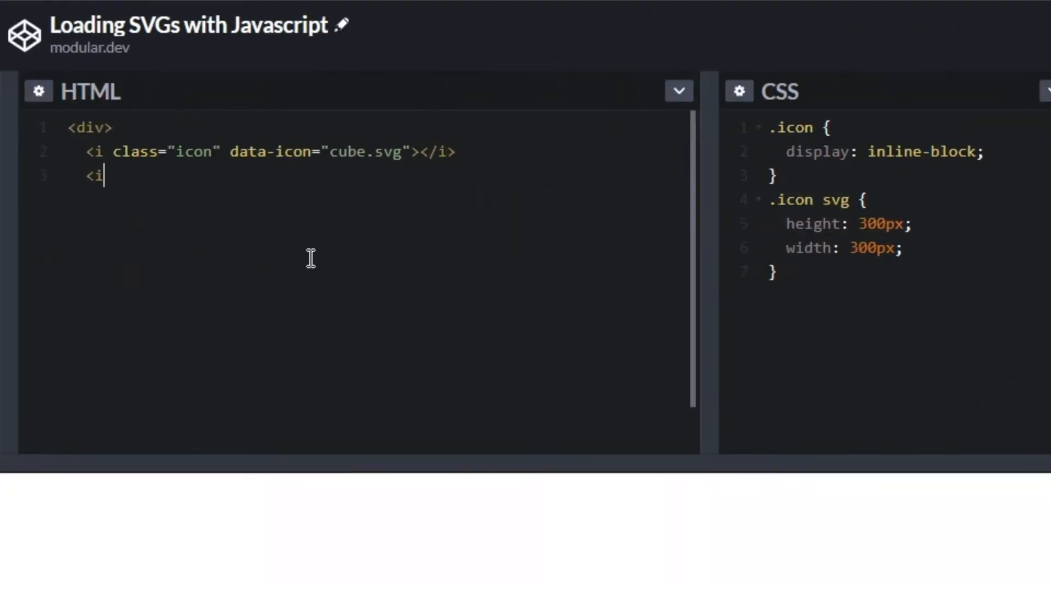
text(class="icon" data-icon="cu)
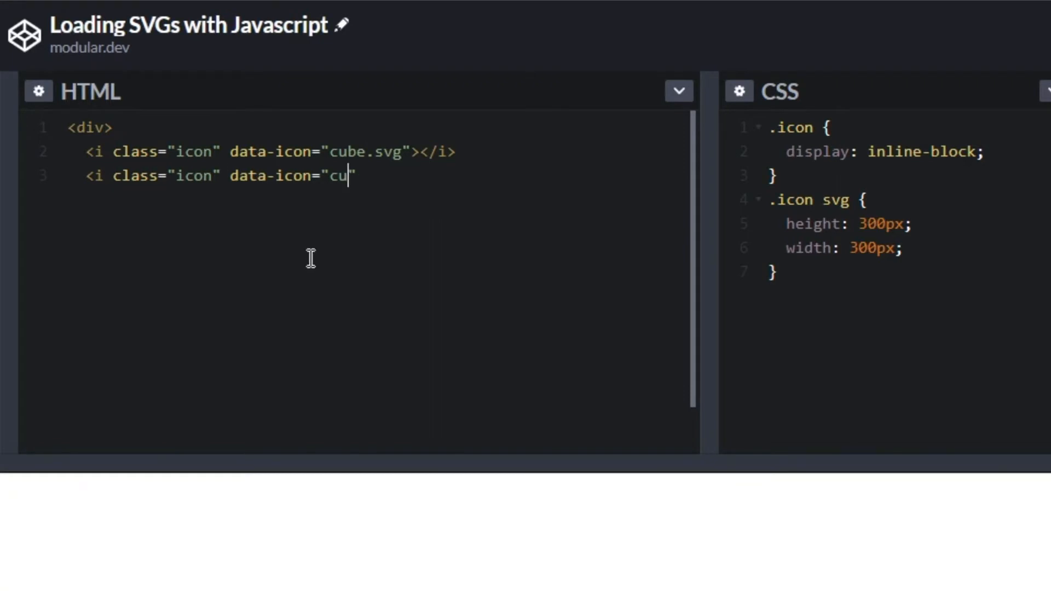
text(be_red.svg"></i>)
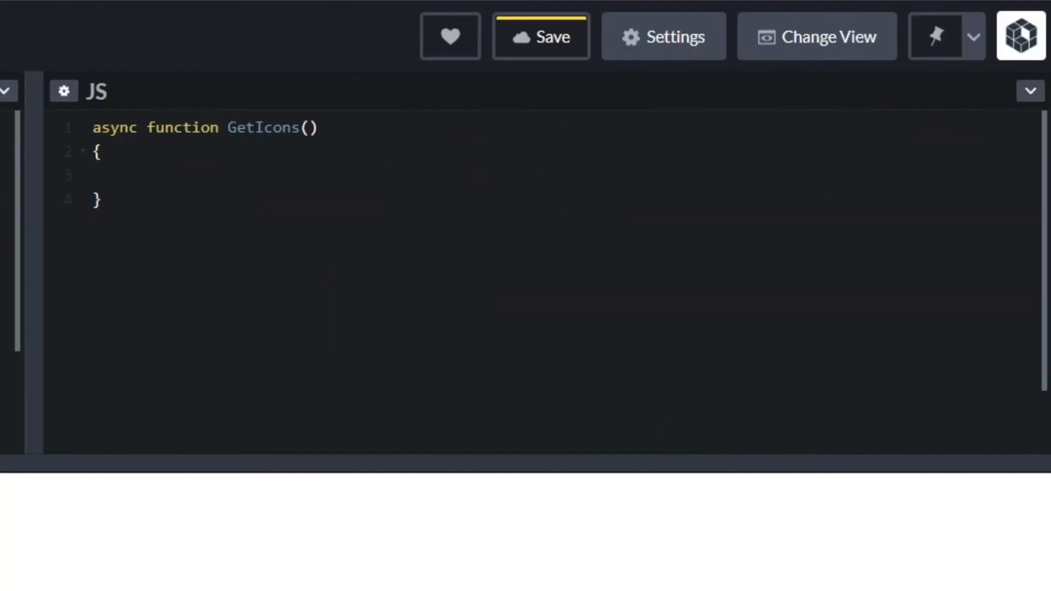
Loop over document.querySelectorAll('.icon'), building each URL from 'modular.dev/images/' plus data-icon.
text(for (let icon of document.qu)
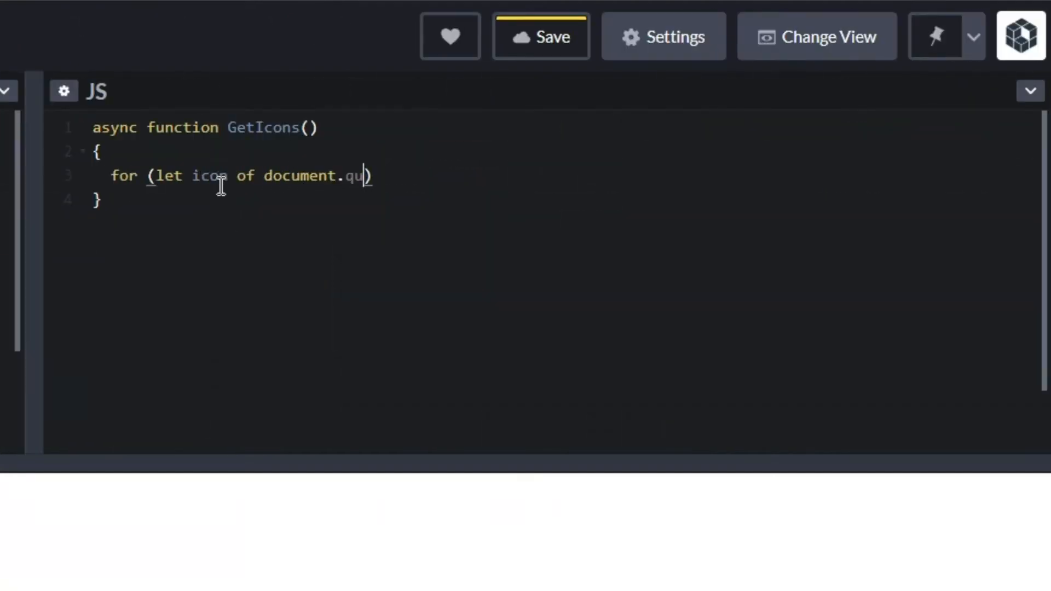
text(erySelectorAll('.icon')))
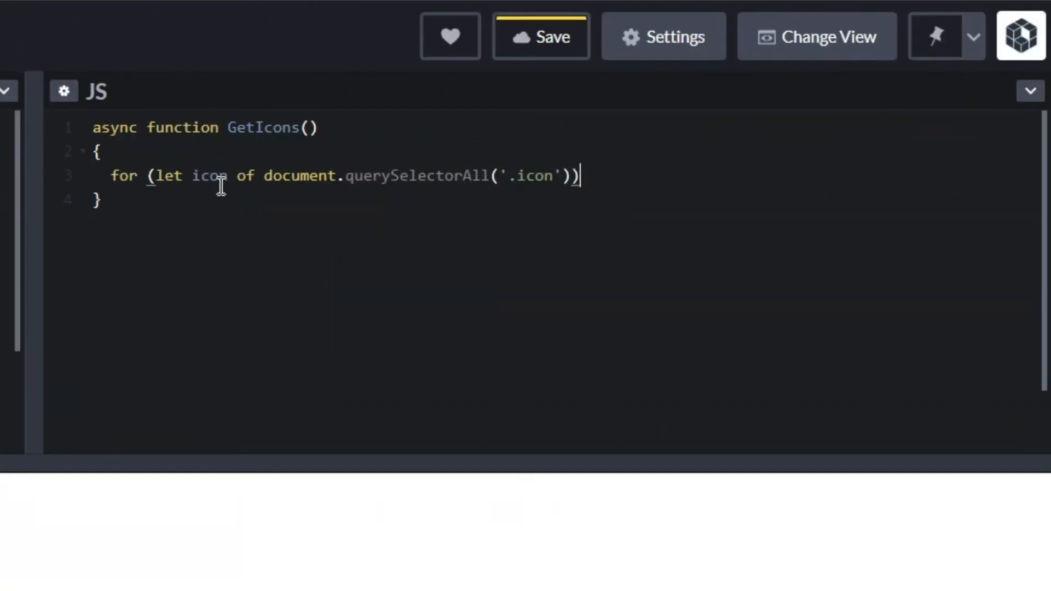
text({)
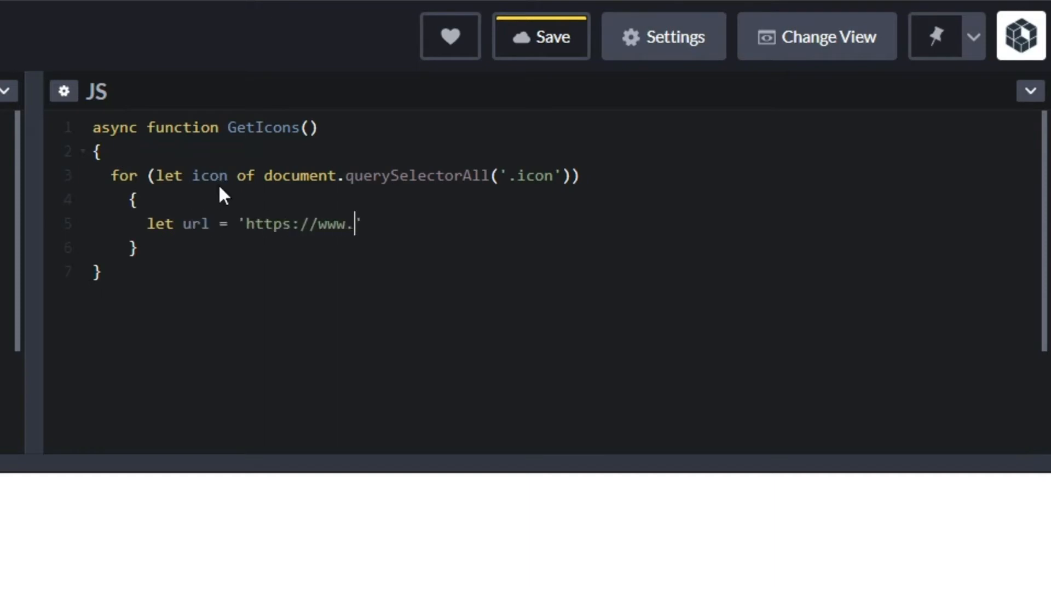
text(modular.dev/images/' + ico)
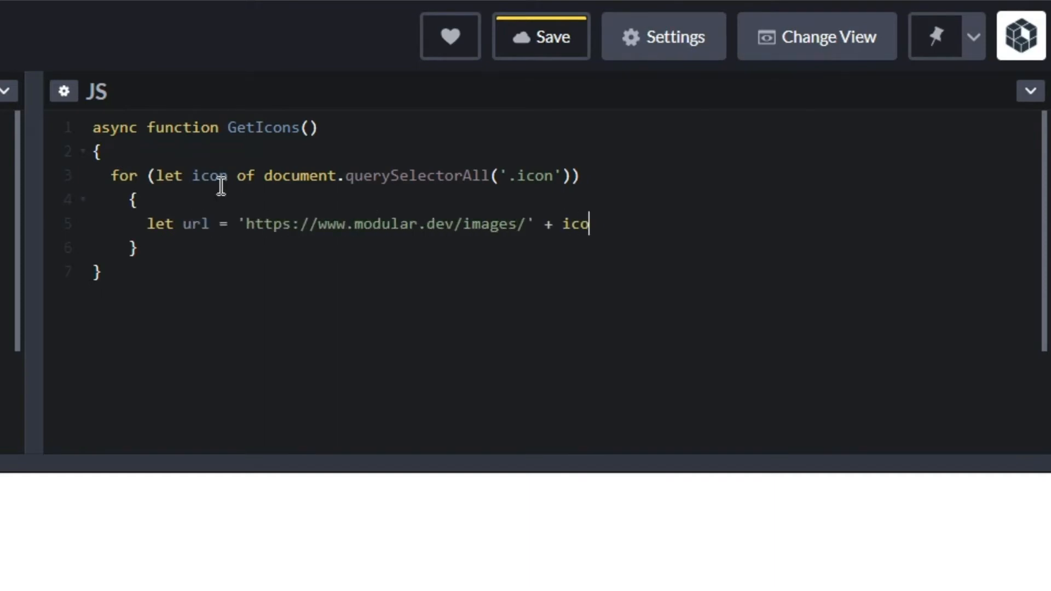
text(n.getAttribute('data-icon');)
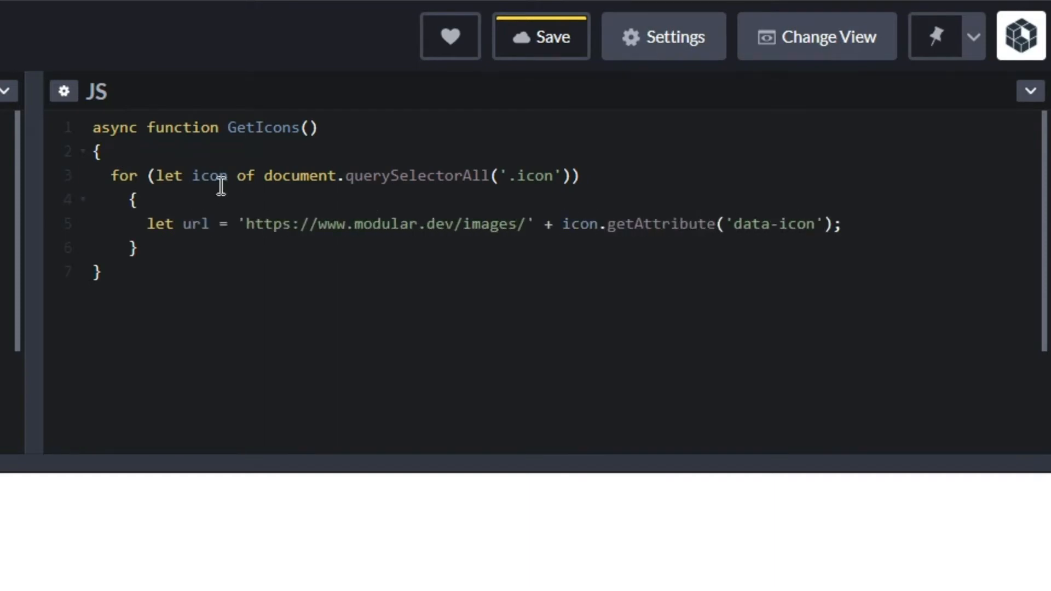
Await fetch(url) and assign the awaited response.text to icon.innerHTML.
text(let response = await)
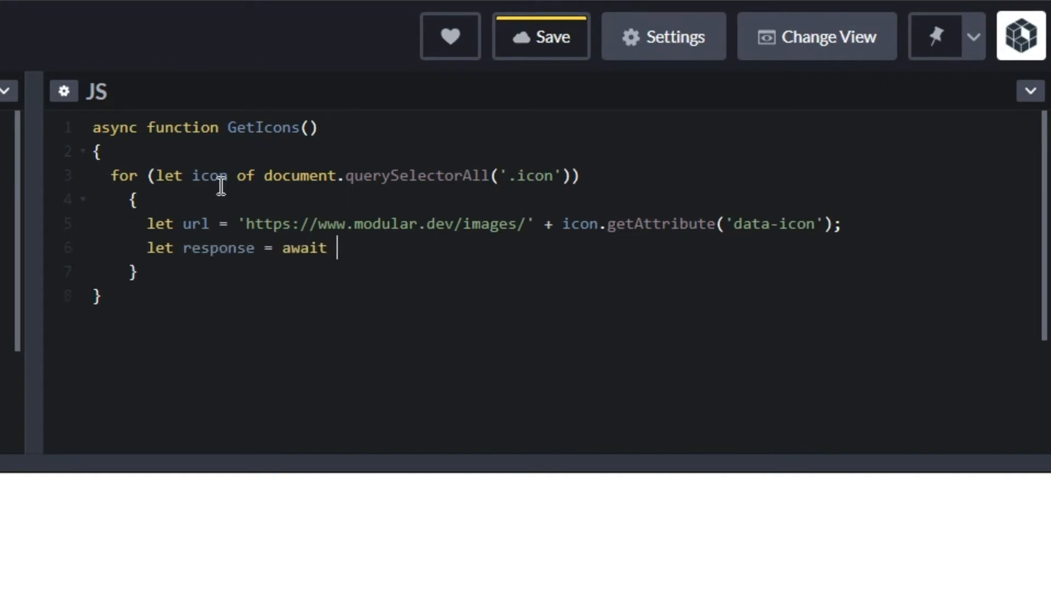
text(fetch(url);)
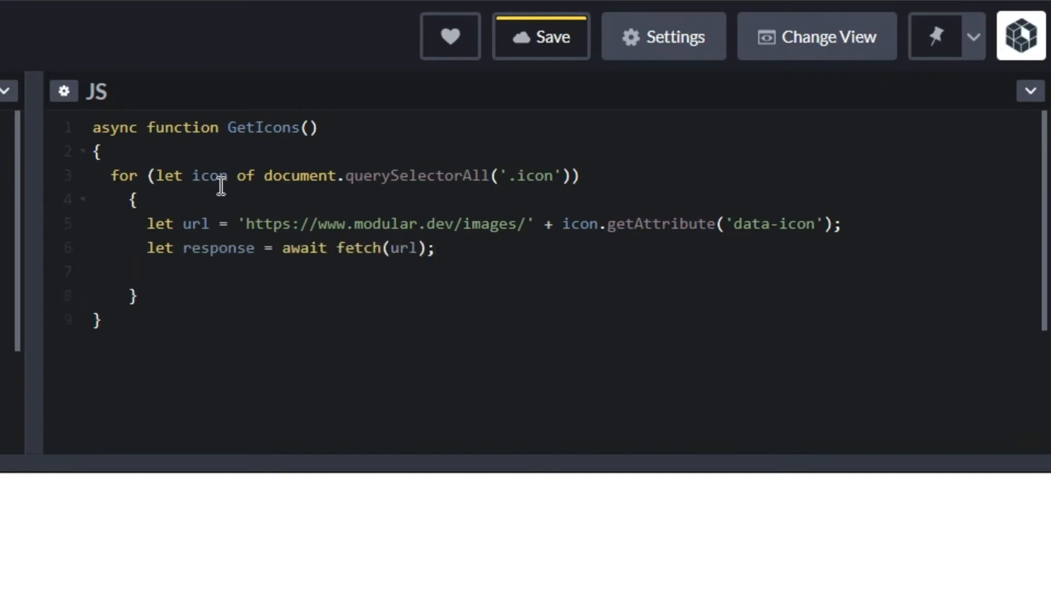
text(icon.innerHTML = await response.text)
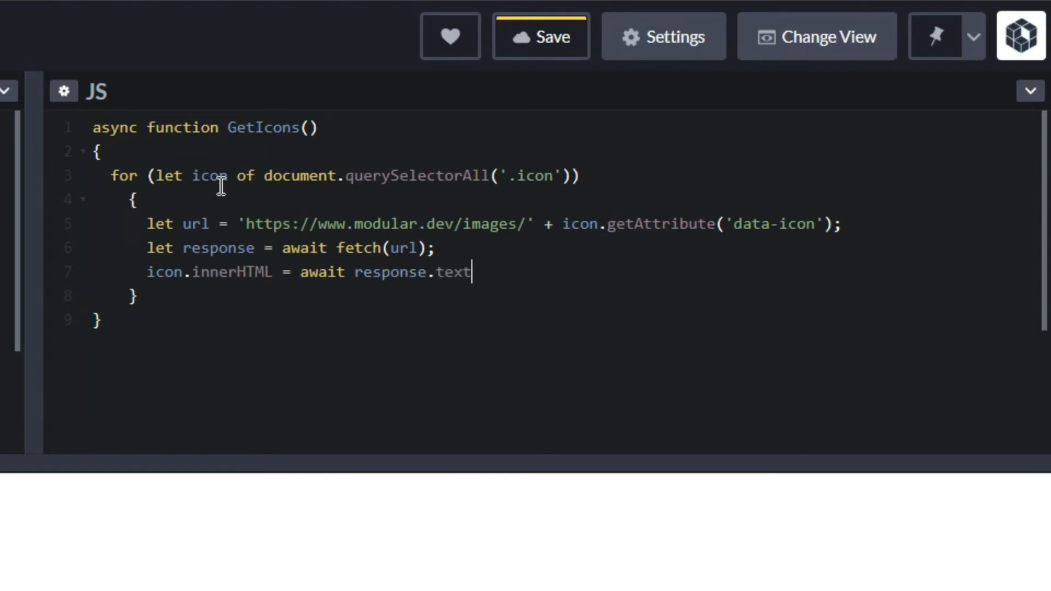